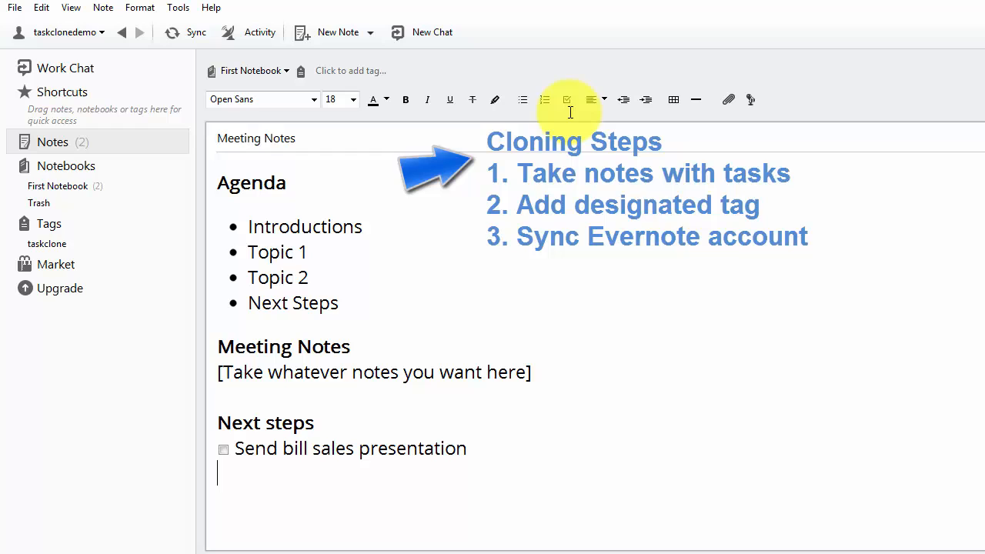
Step: Type the checkbox task 'Send bill market report' under Next steps
text(Send bill mar)
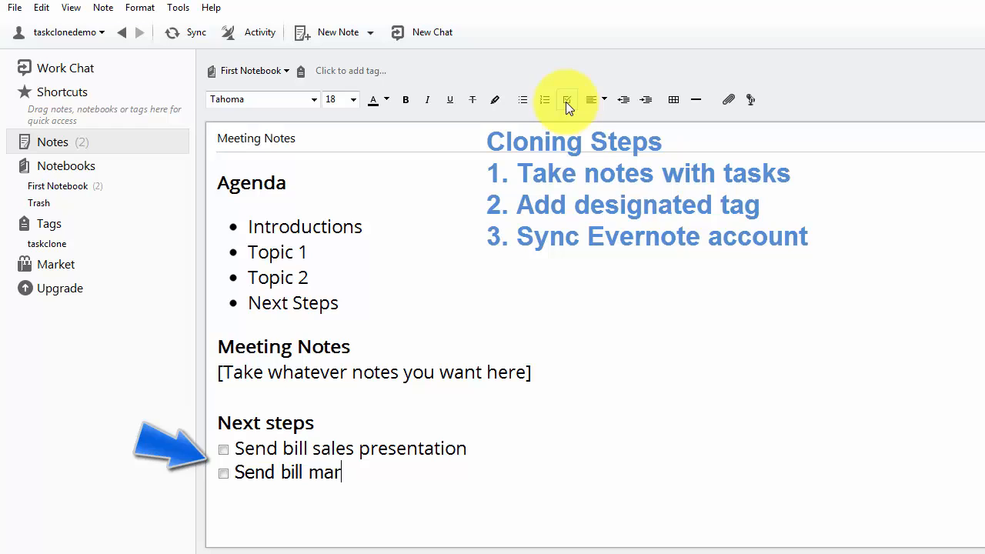
text(ket report)
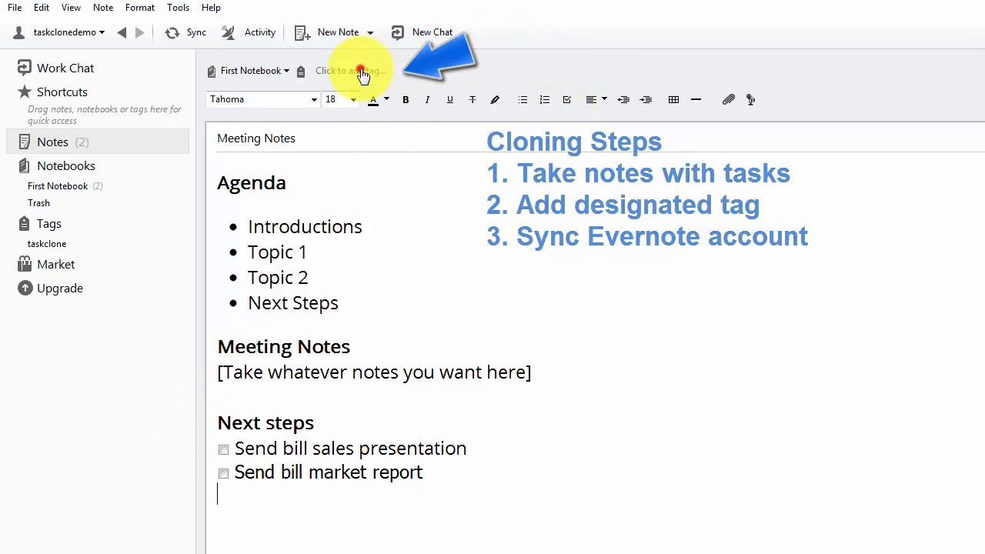
Step: Add the taskclone tag to the meeting note and sync the Evernote account
click(351, 70)
text(taskclone)
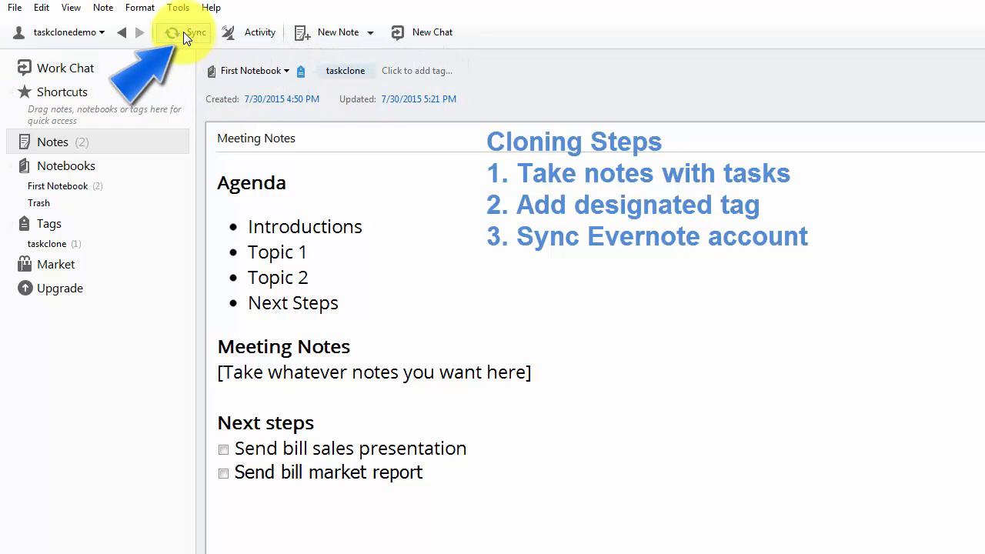
click(184, 32)
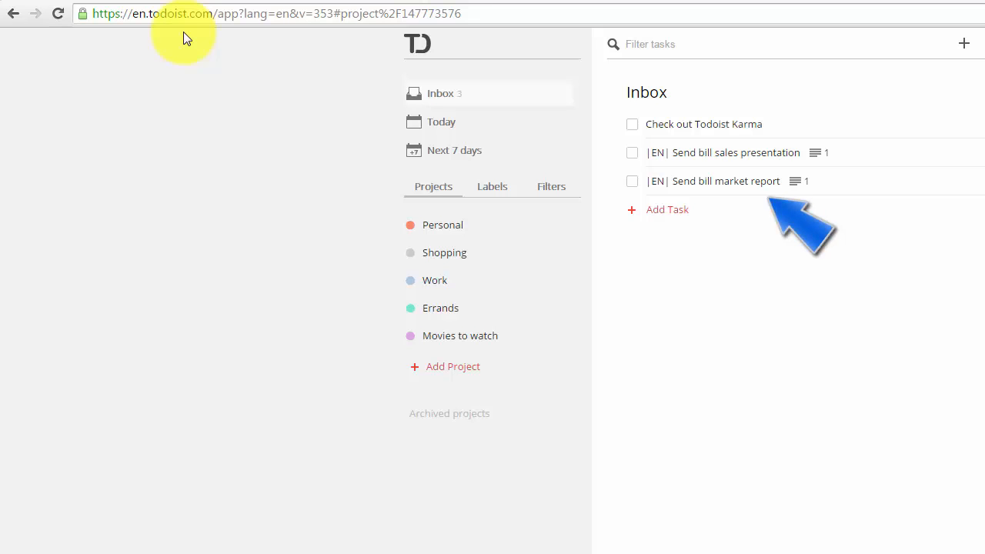
mouse_move(219, 48)
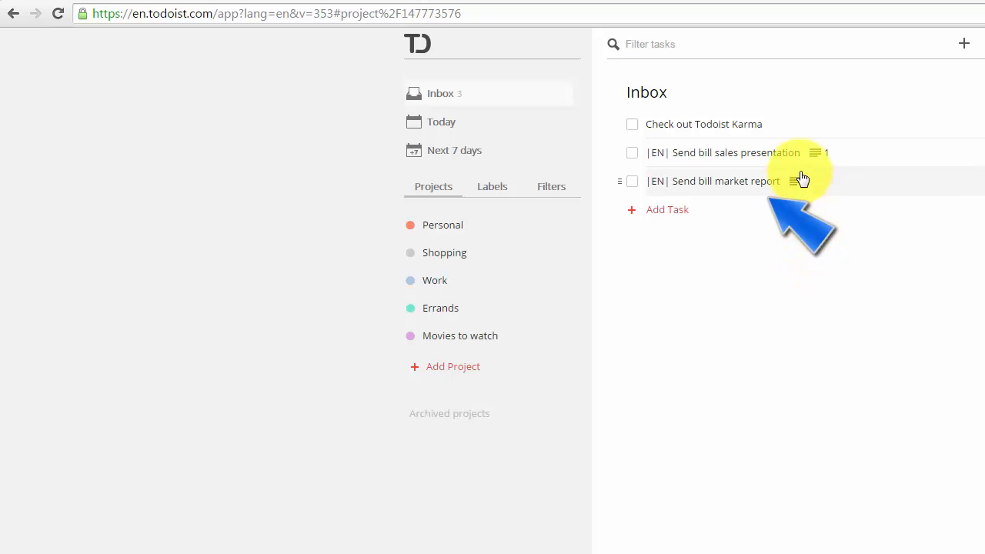
Step: View the attached note on the cloned 'Send bill market report' Todoist task
click(814, 152)
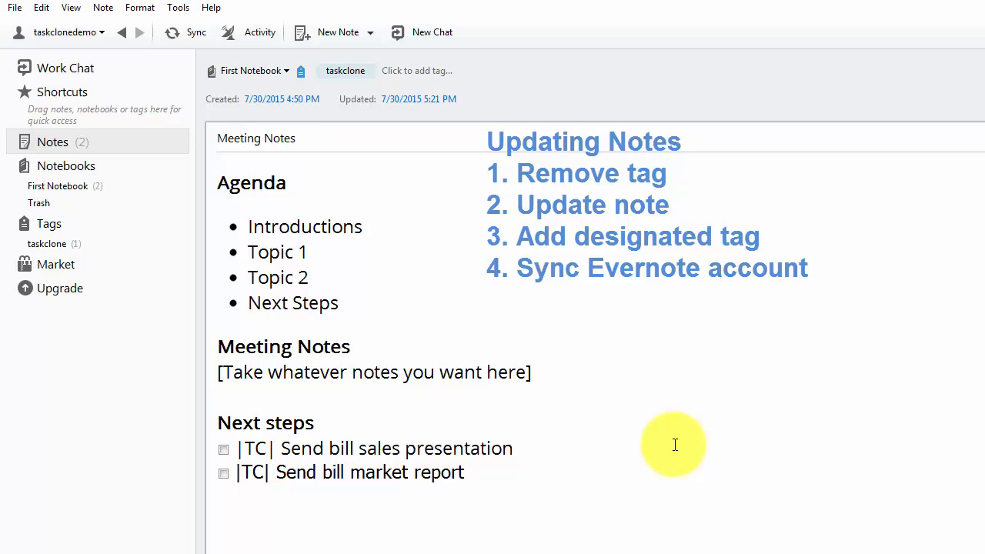
mouse_move(655, 423)
text(U)
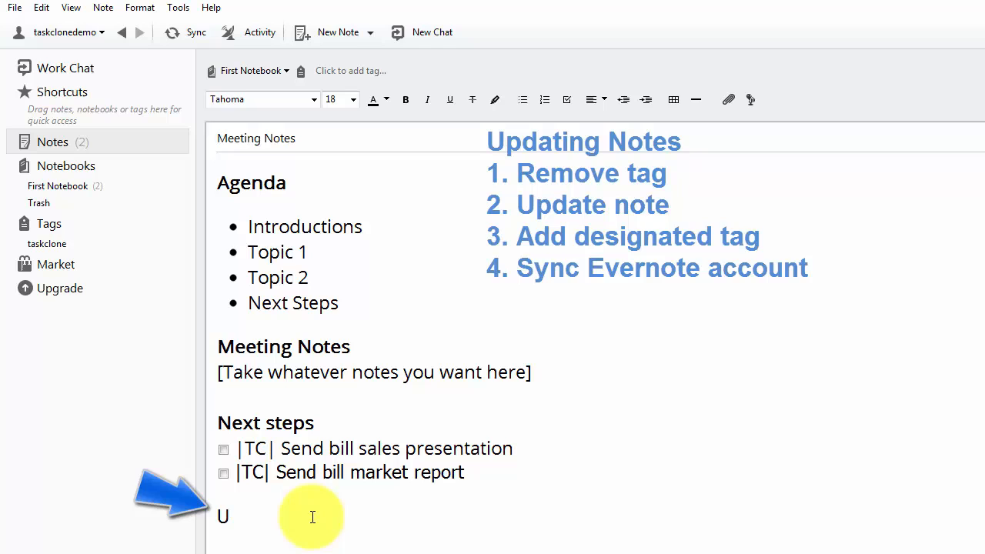
Step: Add an 'Update' heading and start a checkbox task beginning 'Sarah'
text(pdate)
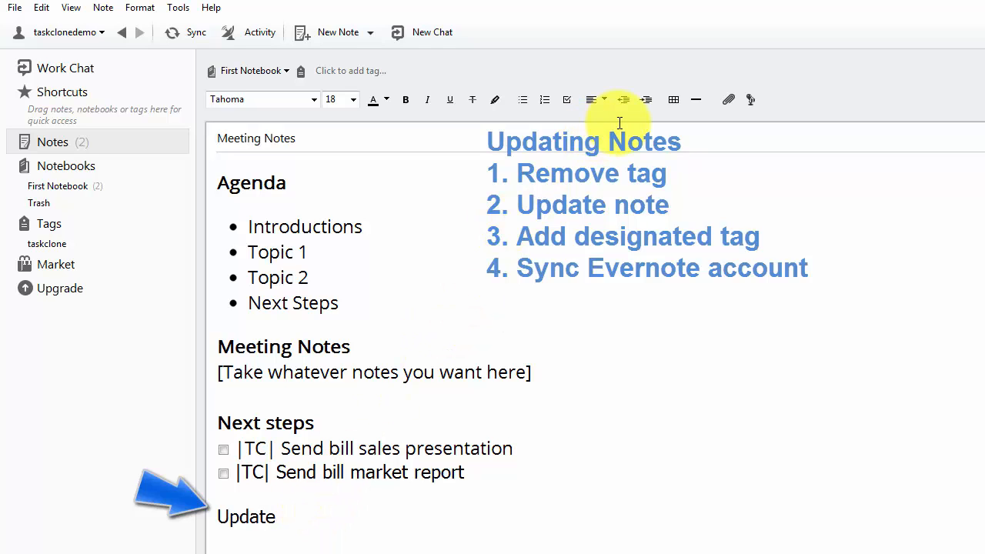
click(567, 99)
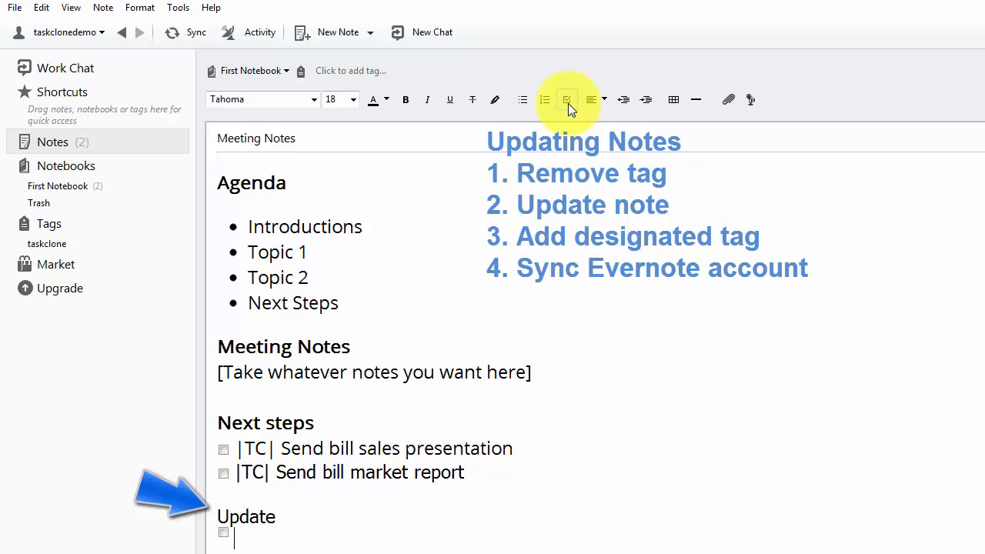
text(Sarah to follow up with bill about conference)
click(386, 70)
text(taskclone)
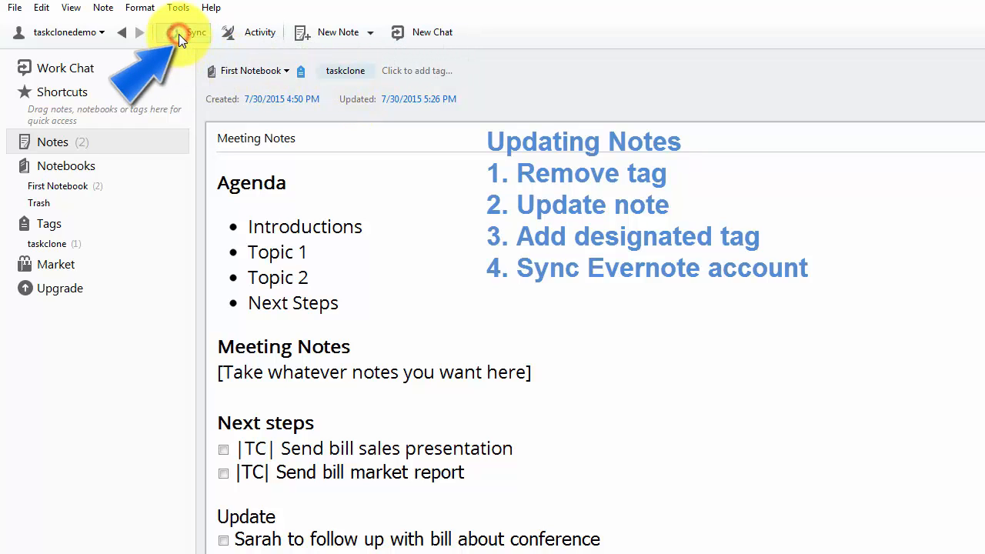
Step: Sync the Evernote account to send the new Update task
click(175, 32)
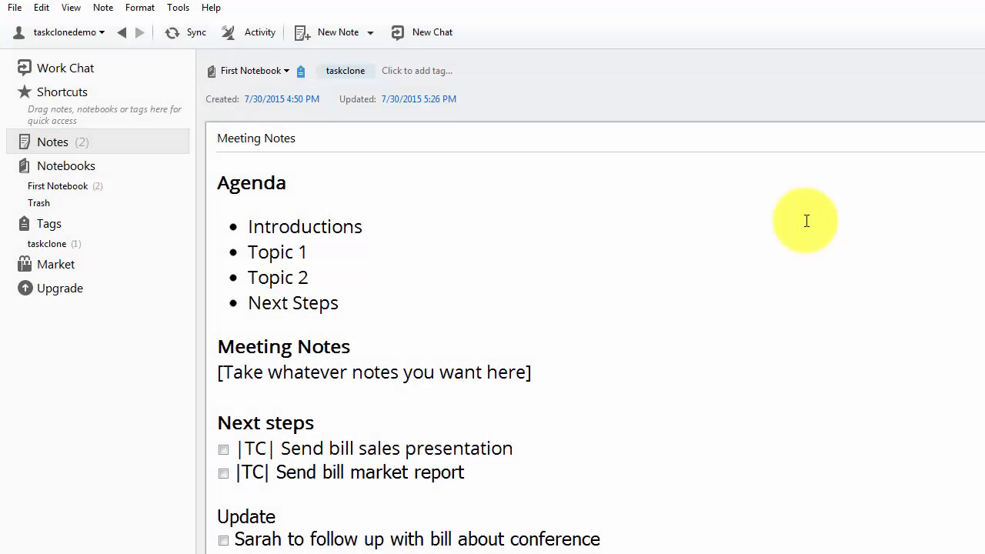
mouse_move(347, 150)
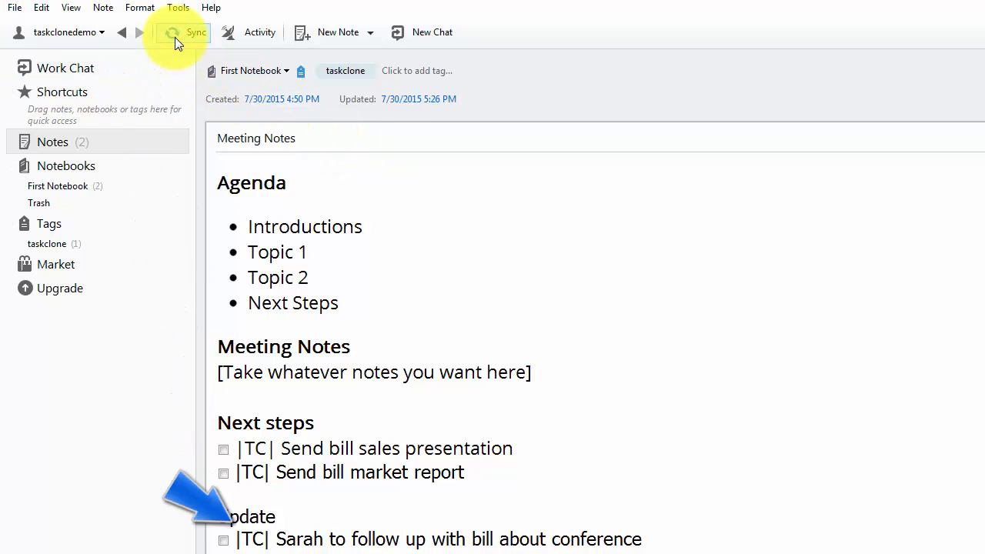
Step: Sync again so the Sarah follow-up task gains the |TC| prefix
click(184, 32)
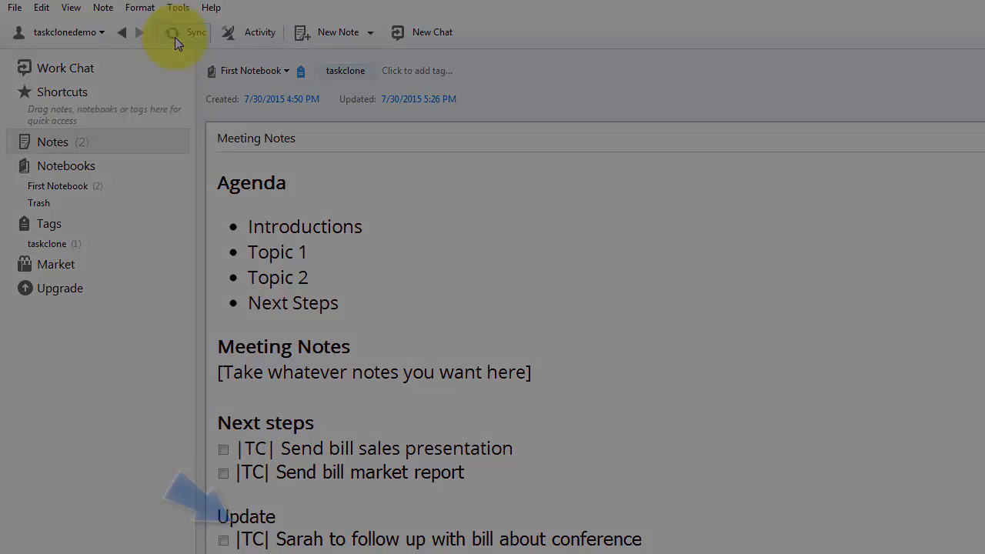